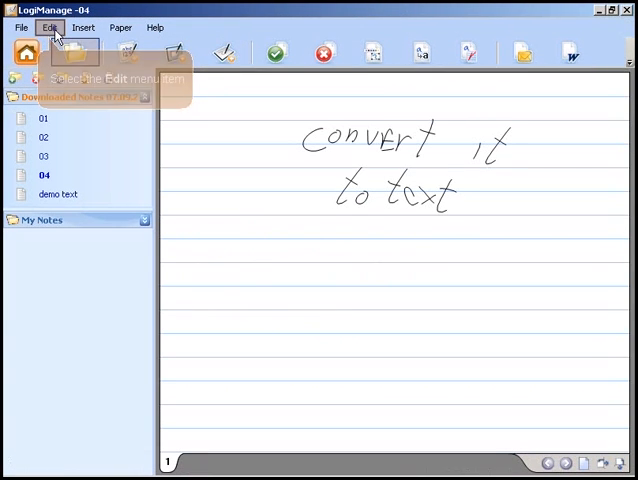
- Set Preferences > Send To so notes reach Word as Image, then exit the dialog
left_click(52, 28)
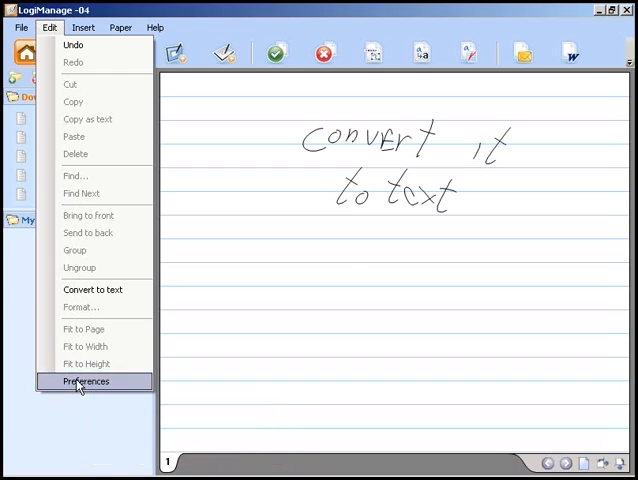
left_click(84, 380)
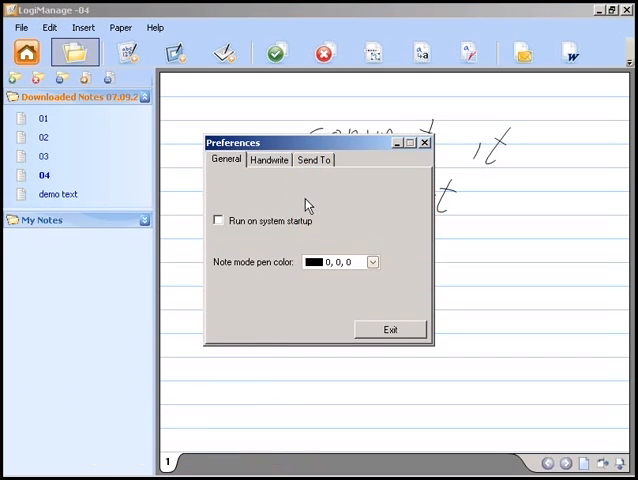
left_click(314, 160)
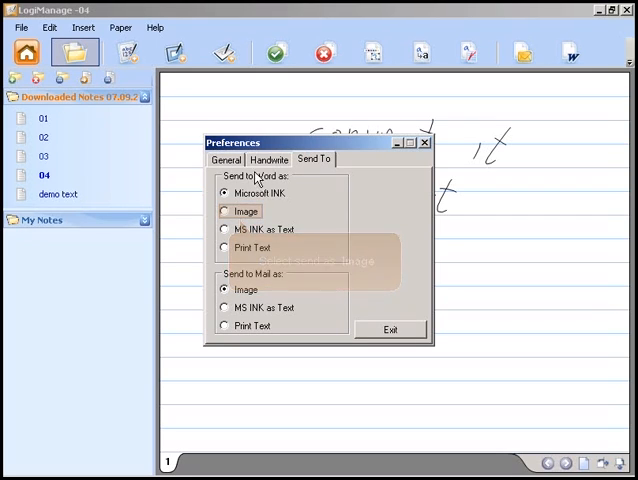
left_click(224, 212)
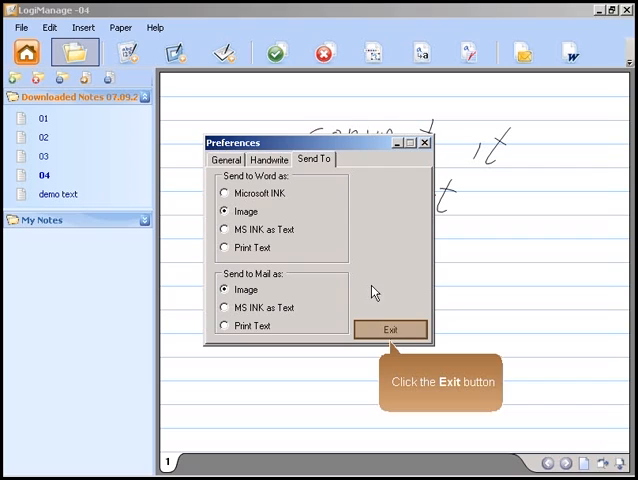
left_click(390, 328)
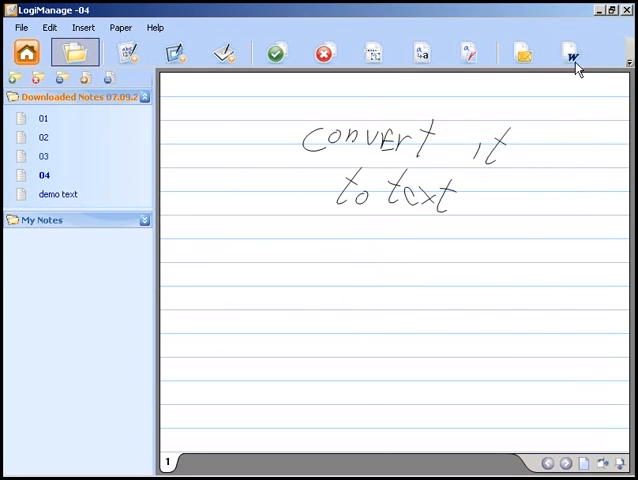
- Send the handwritten note to MS Word
left_click(572, 54)
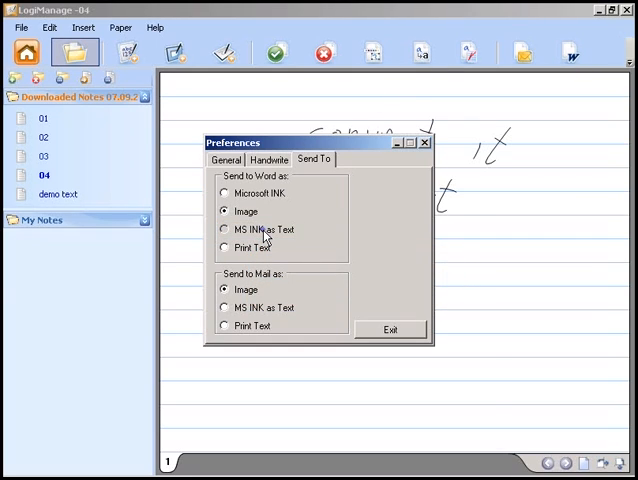
- Exit, send to Word again, and switch the Send To format to MS INK as Text
left_click(390, 328)
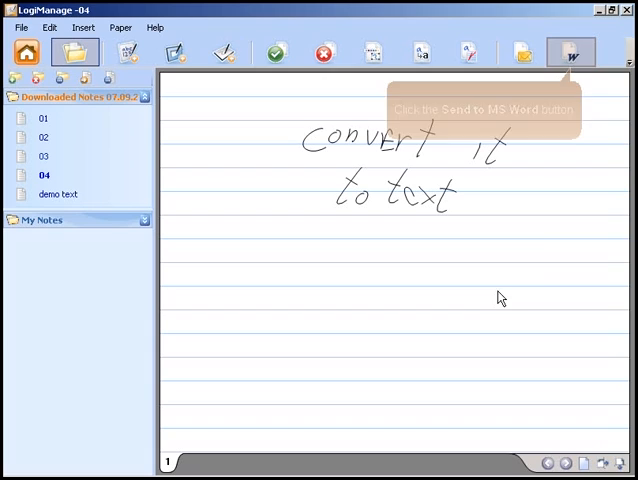
mouse_move(570, 52)
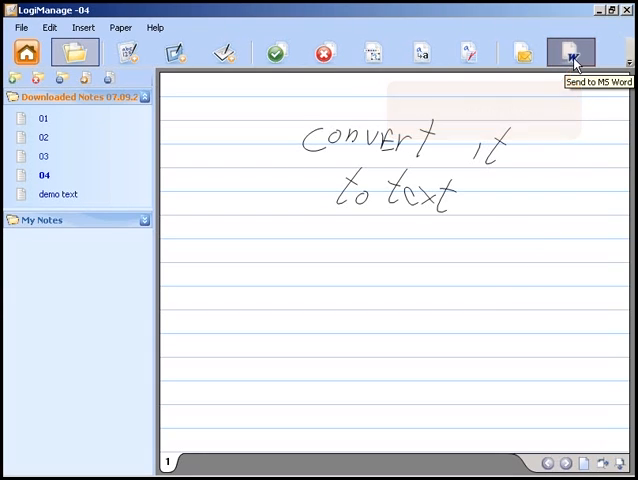
left_click(568, 52)
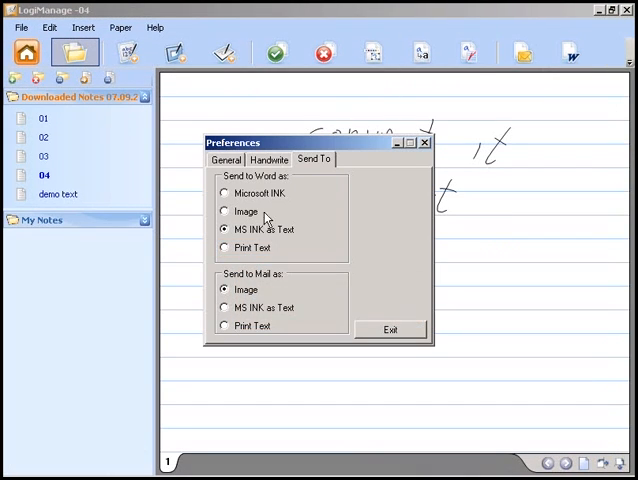
left_click(224, 248)
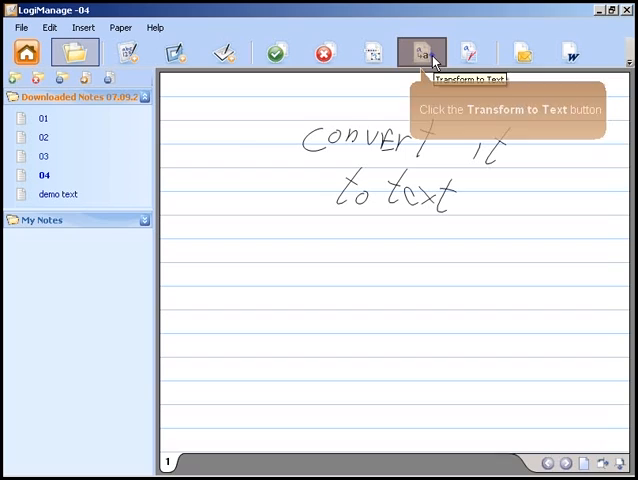
- Transform the note to text, add the line 'its amazing', and send it to MS Word
left_click(416, 50)
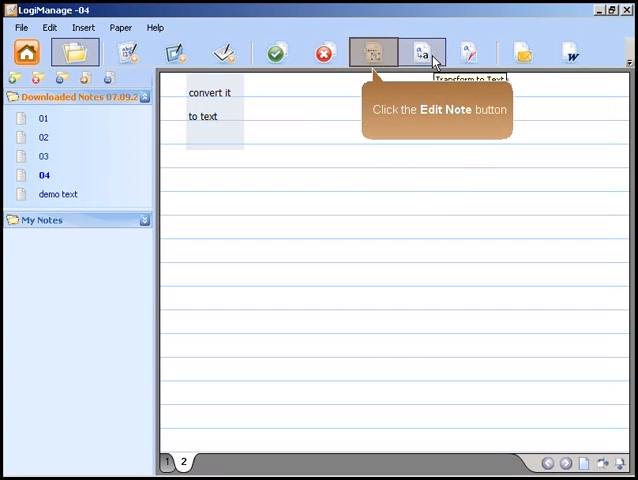
left_click(372, 52)
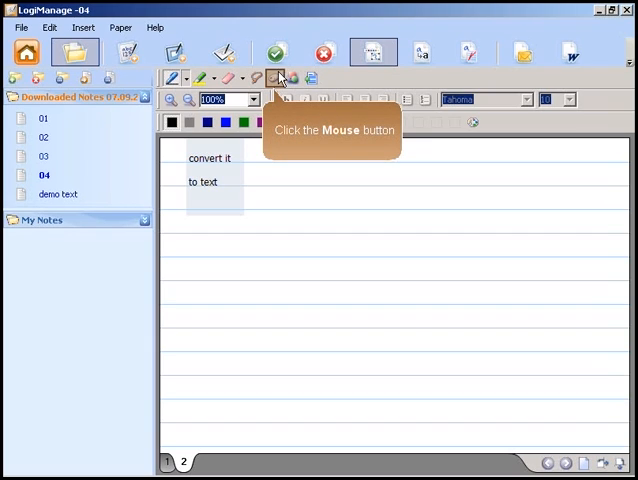
left_click(276, 76)
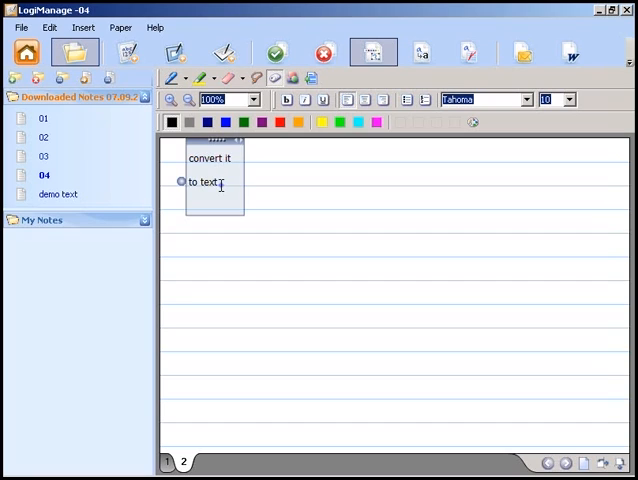
type("its amazing")
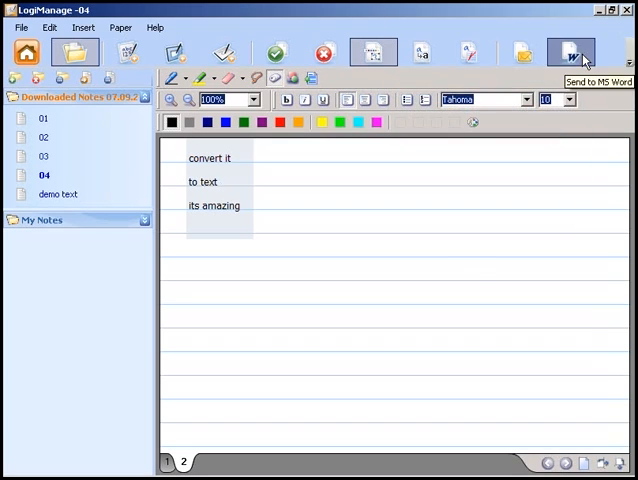
left_click(566, 48)
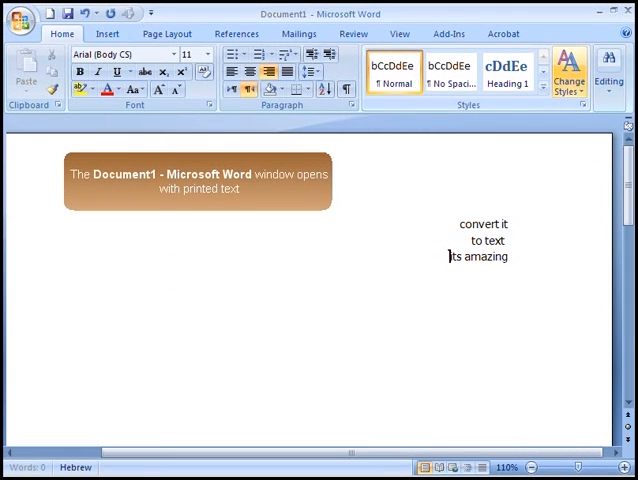